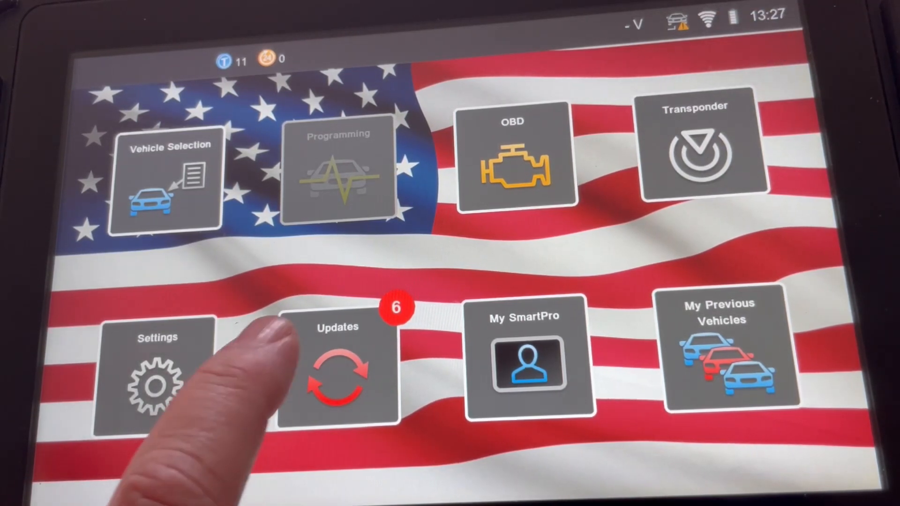
Step: Open Smart Pro Settings on the Wi-Fi page showing connected network 7C8AA0
left_click(337, 367)
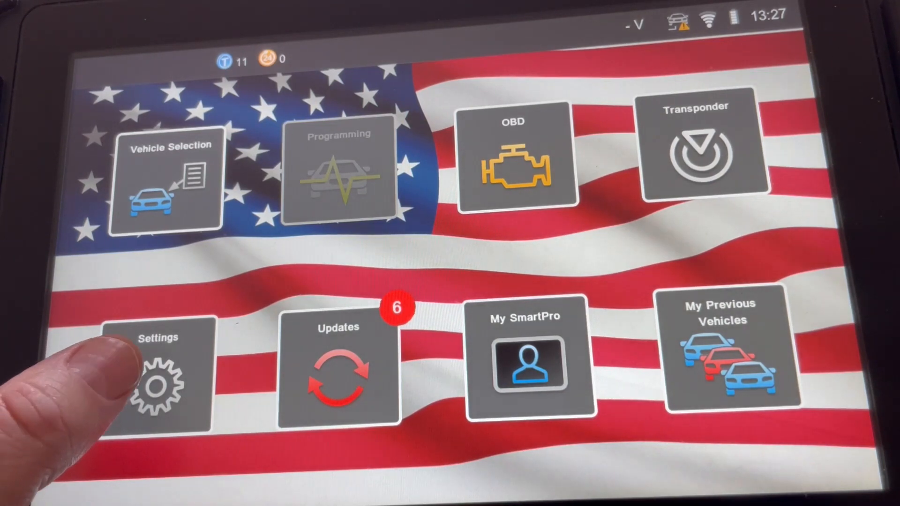
left_click(157, 379)
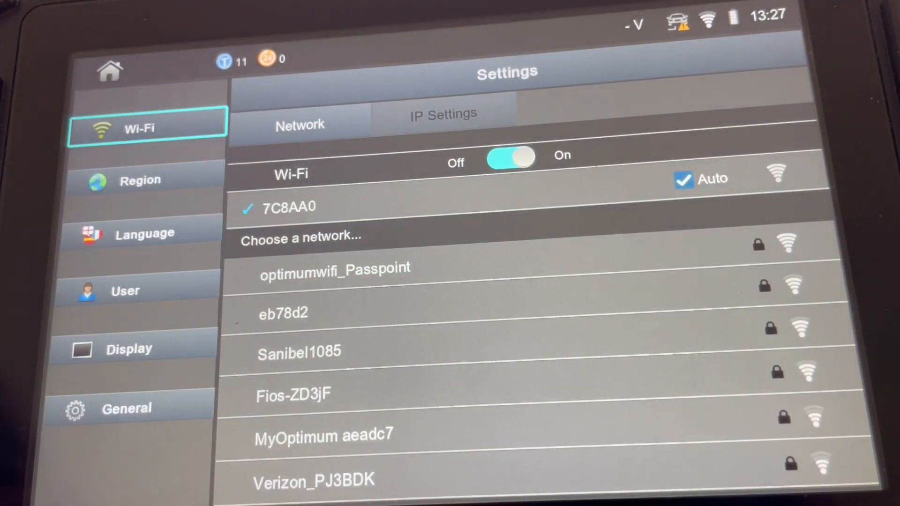